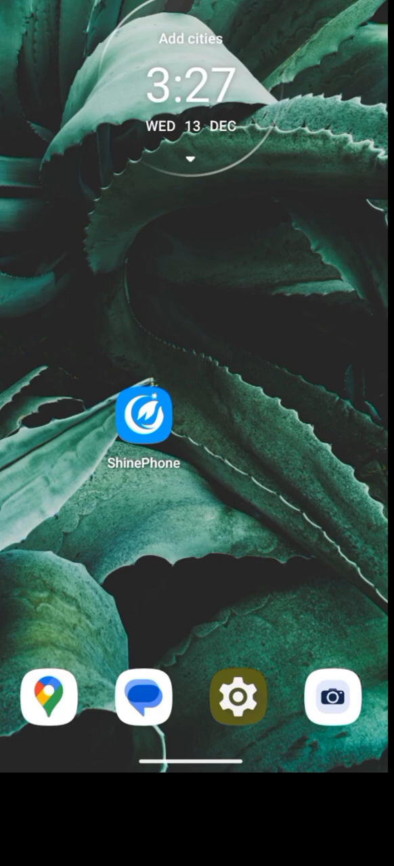
- Launch ShinePhone and reach its new-account registration form
left_click(143, 414)
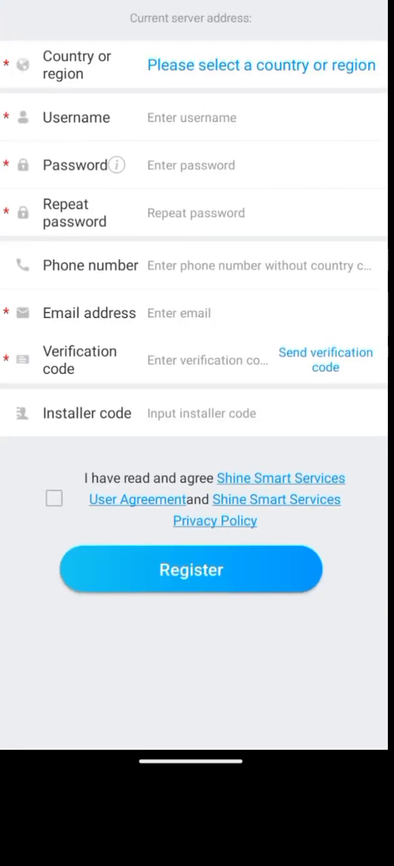
- Choose India as country/region and enter the username growattindia
left_click(260, 65)
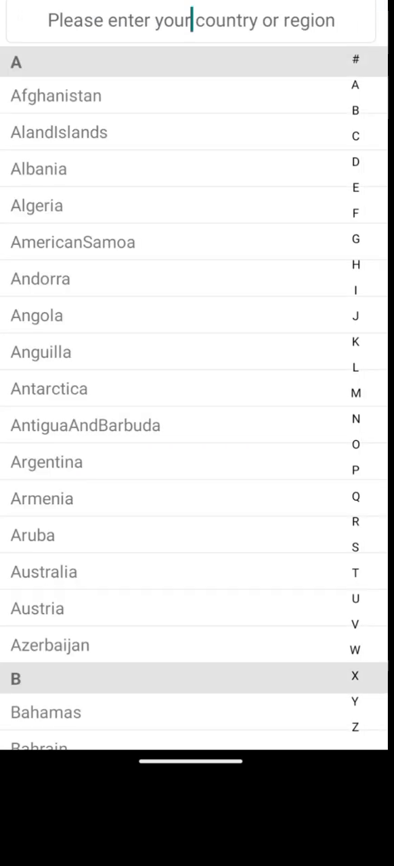
type("in")
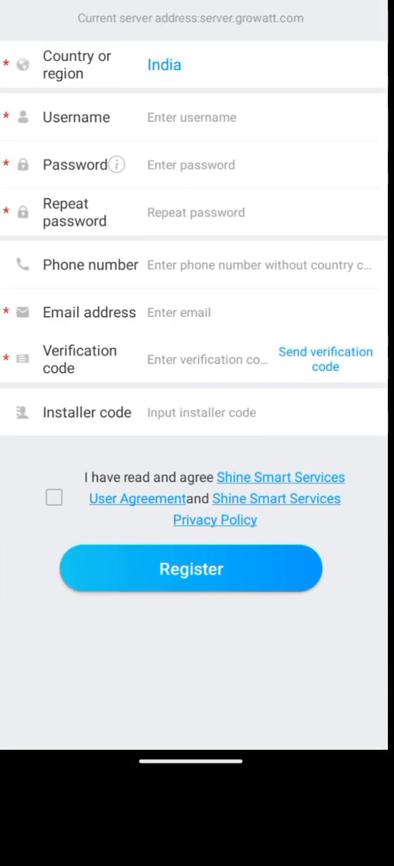
left_click(191, 568)
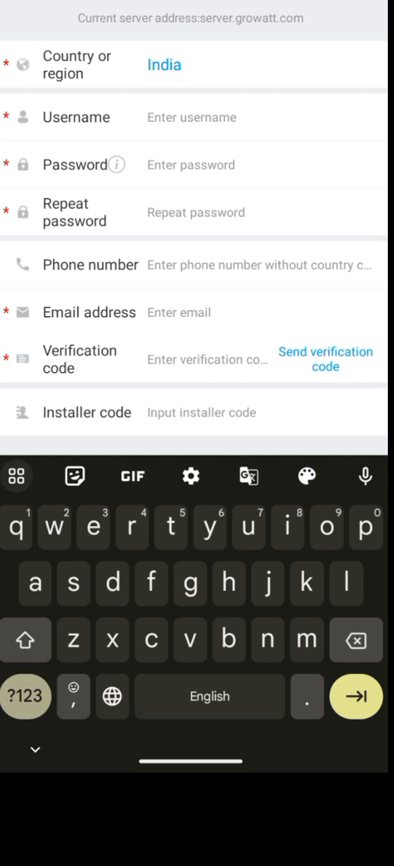
type("growatt")
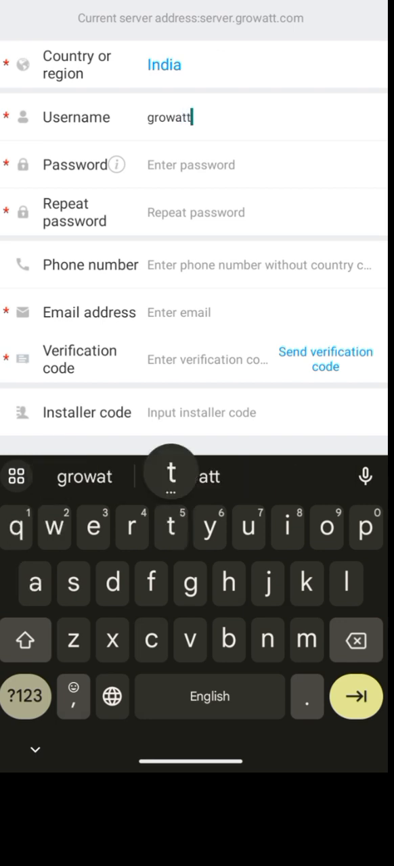
type("india")
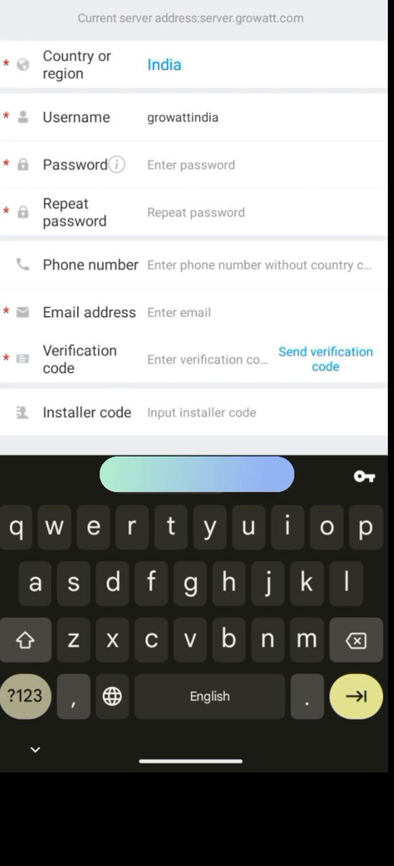
- Enter the password and its matching repeat, then begin the email address
left_click(27, 696)
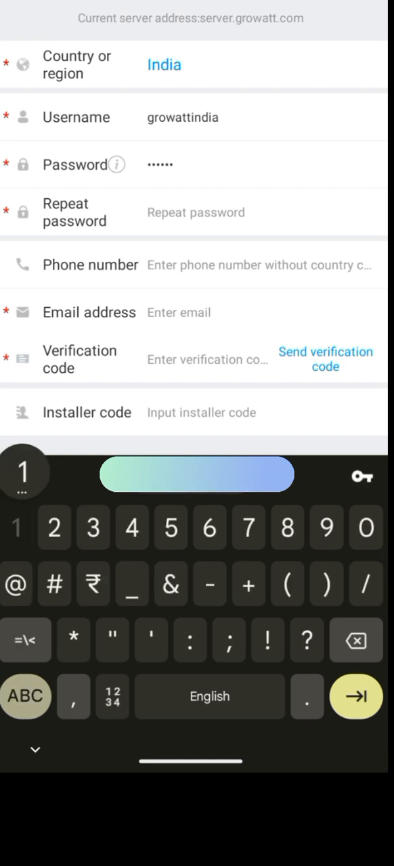
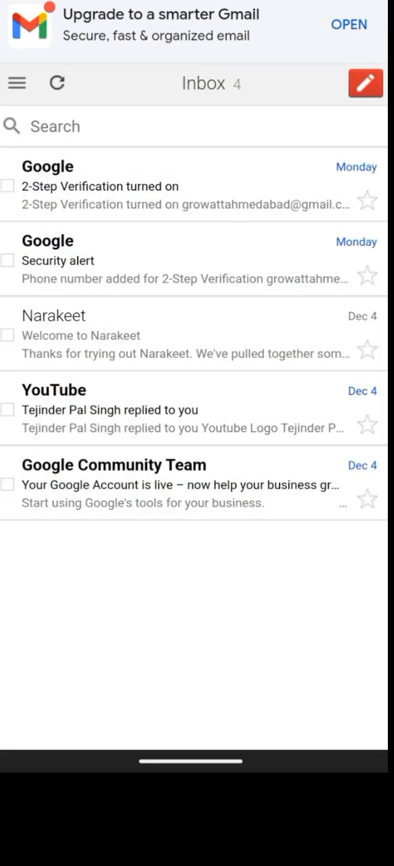
- Complete the account's Gmail address ending in mail.com on the registration form
left_click(57, 82)
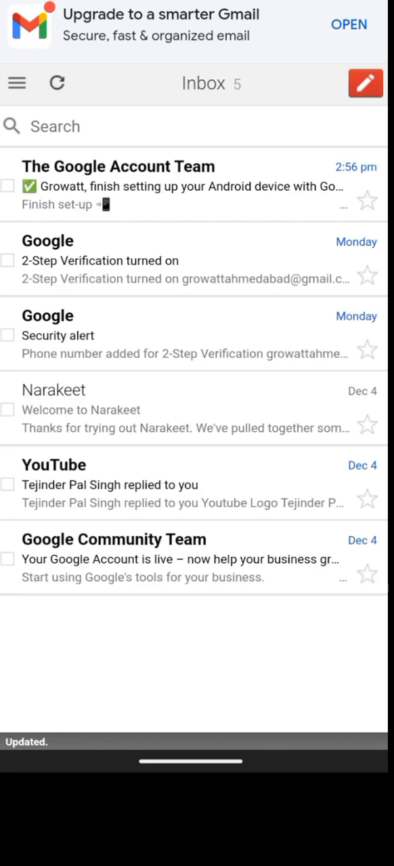
left_click(17, 82)
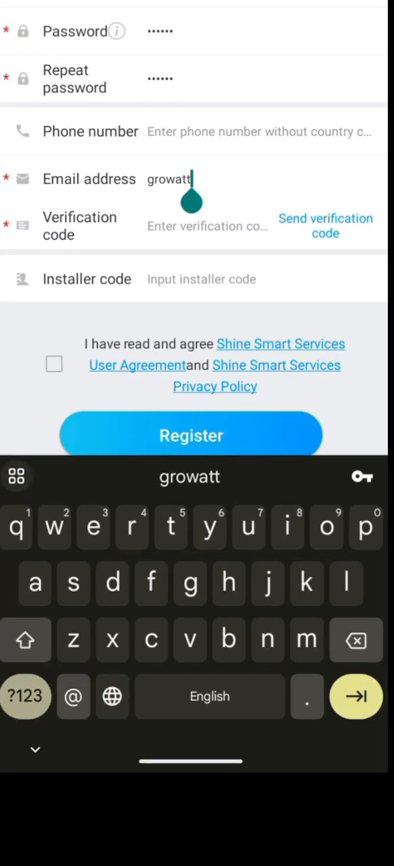
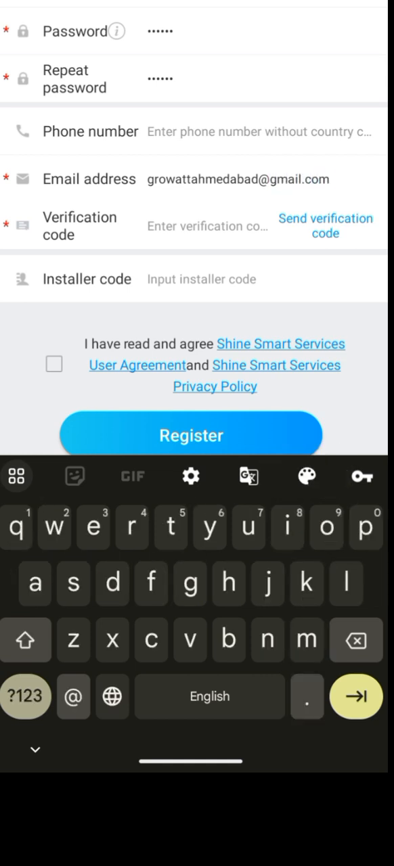
- Request a verification code to be sent to that email address
left_click(206, 224)
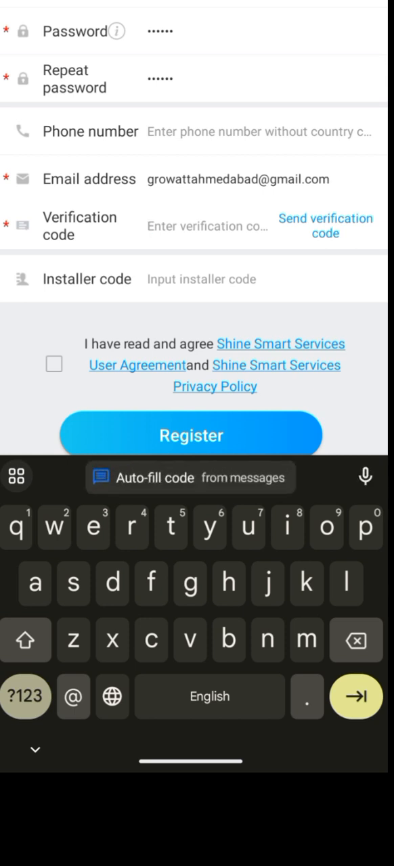
- Check the Gmail inbox for the ShinePhone welcome message with the verification code
left_click(325, 226)
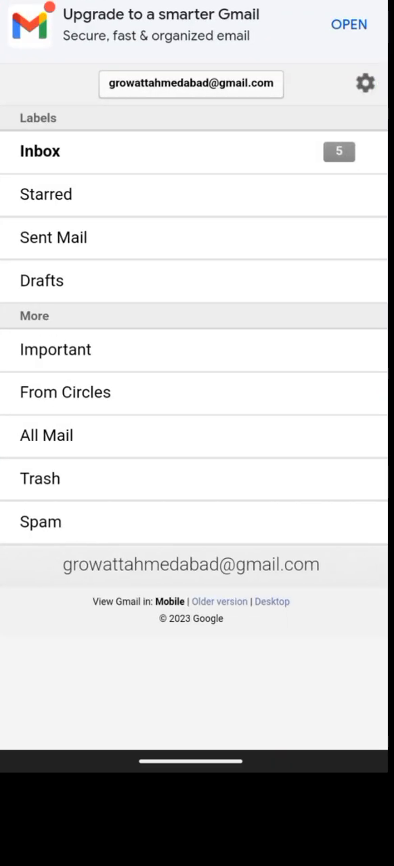
left_click(39, 152)
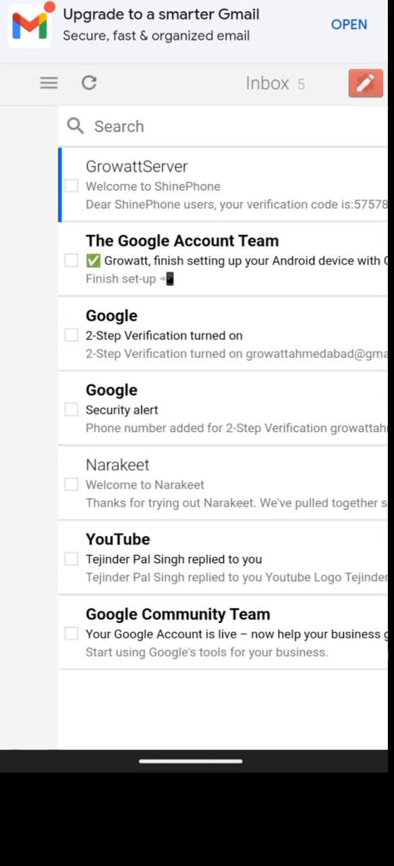
left_click(48, 83)
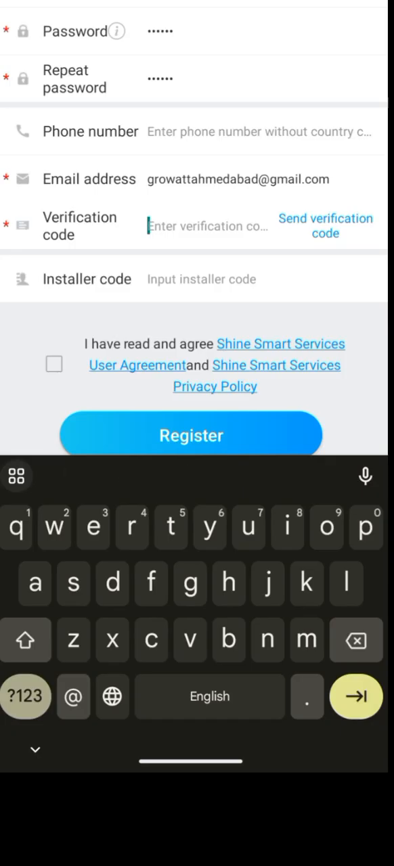
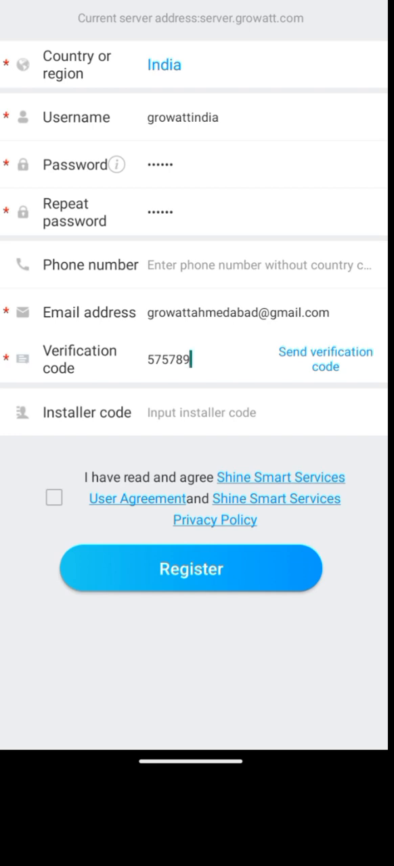
- Enter the verification code, accept the user agreement and submit the registration
left_click(54, 498)
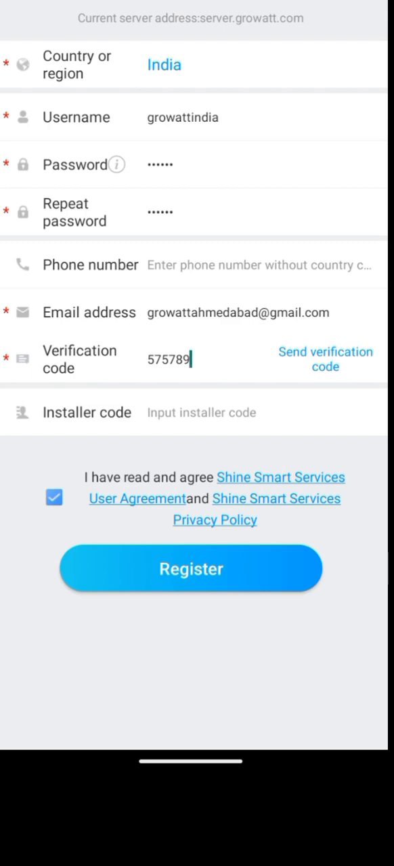
left_click(191, 568)
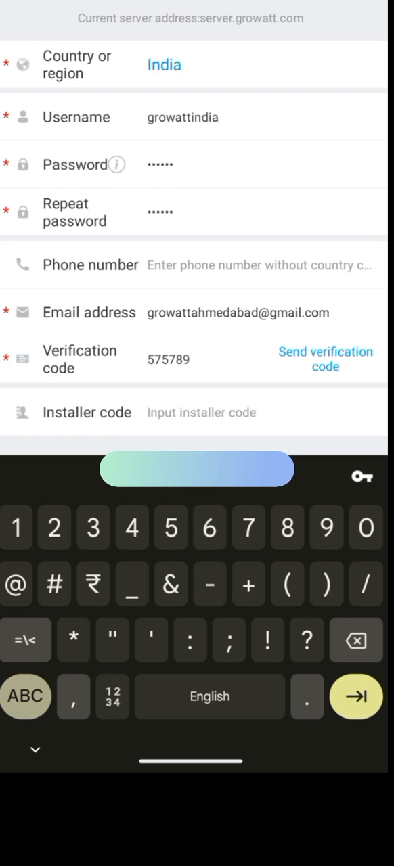
- Fill the repeated password and resubmit so registration completes to the add-plant form
left_click(26, 696)
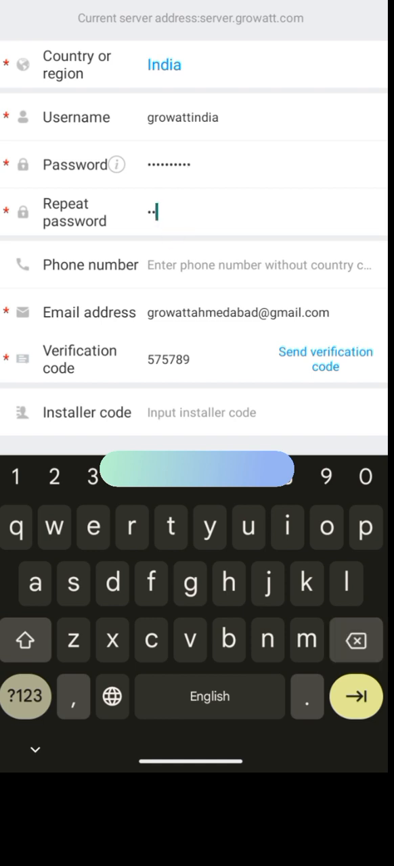
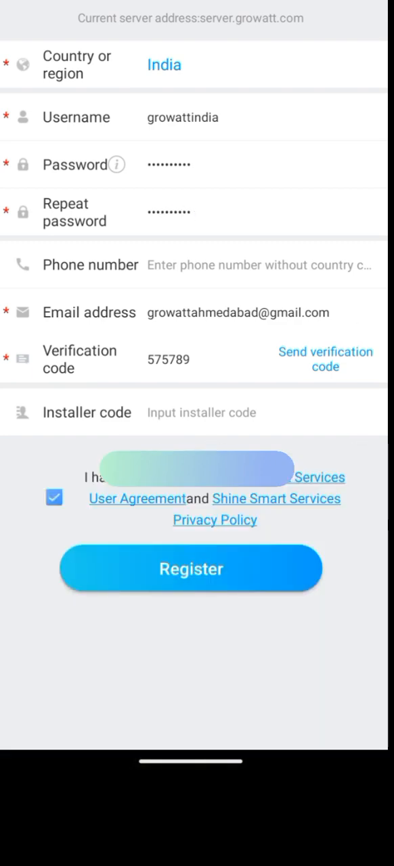
left_click(191, 568)
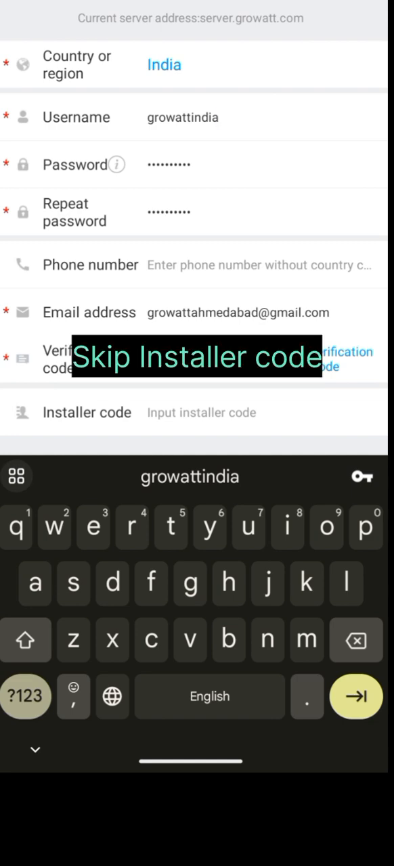
type("0")
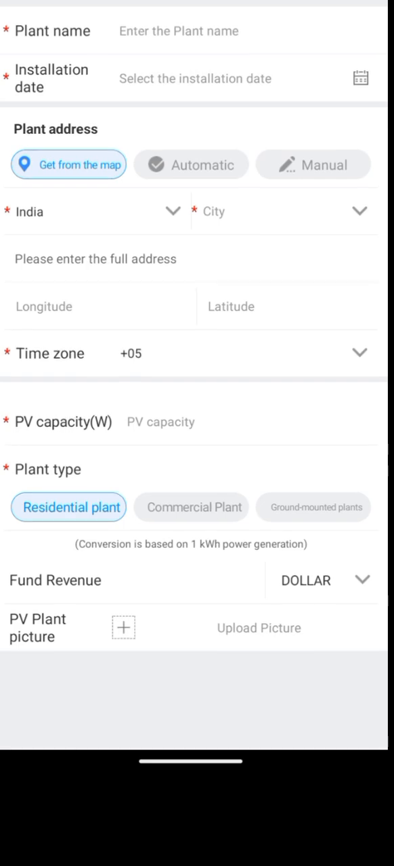
- Name the plant growattindia01 and set its installation date to 13 December 2023
left_click(179, 30)
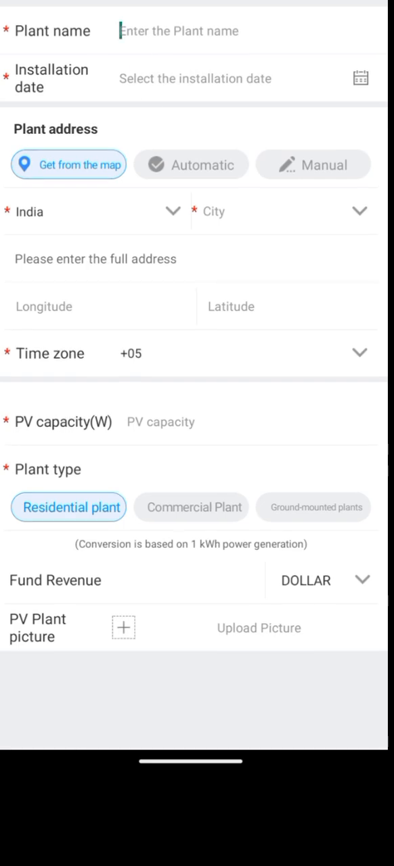
type("growattindia01")
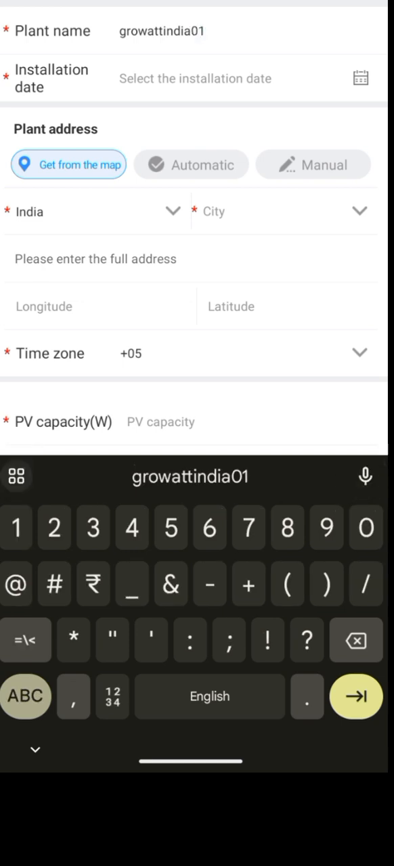
left_click(162, 31)
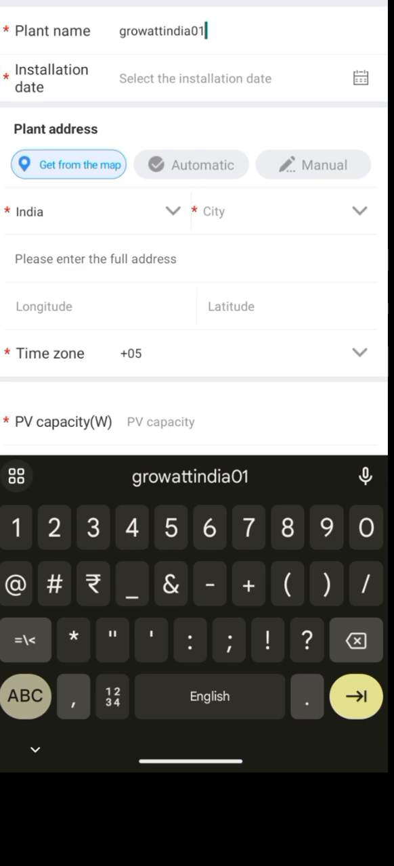
left_click(195, 78)
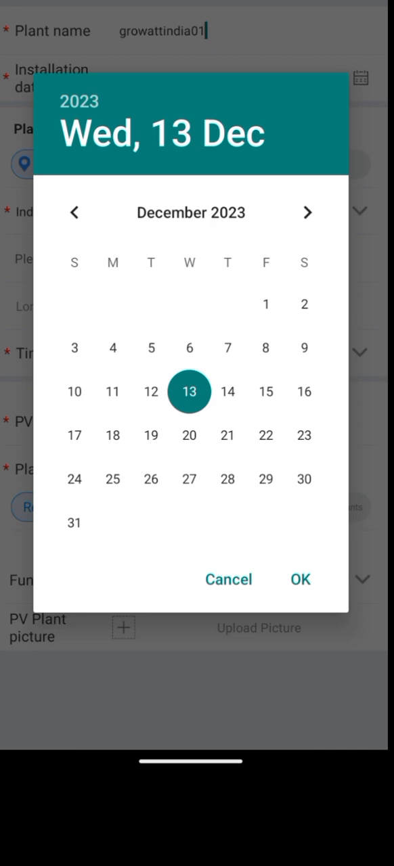
left_click(299, 580)
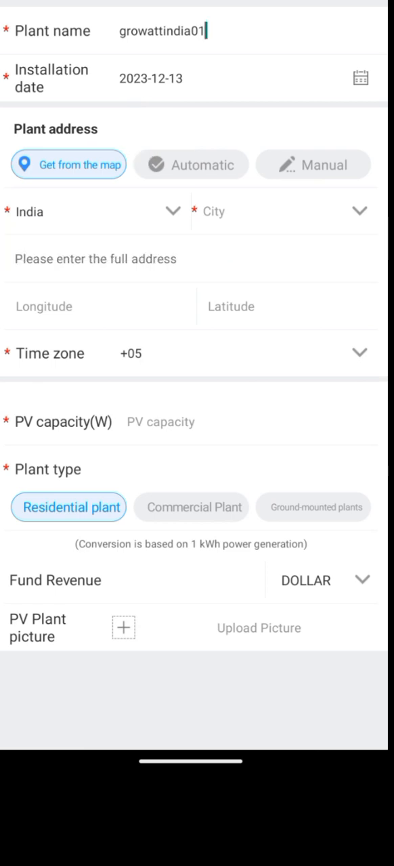
- Auto-detect the plant address as Gujarat Ahmadabad with location access, and set time zone +5.5
left_click(191, 165)
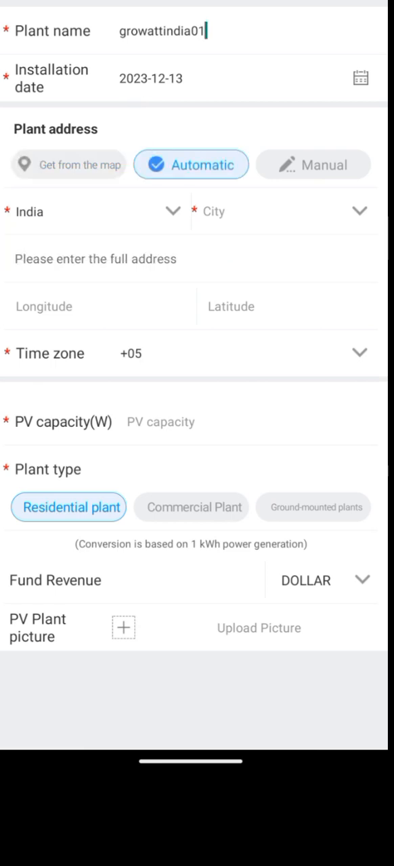
left_click(68, 165)
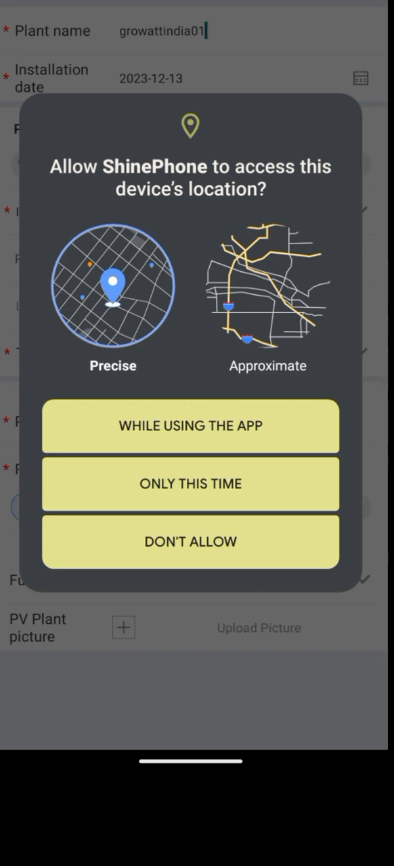
left_click(191, 425)
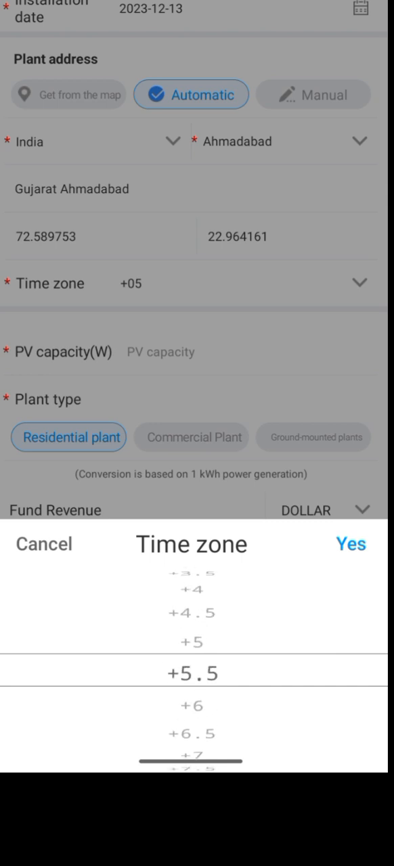
left_click(349, 544)
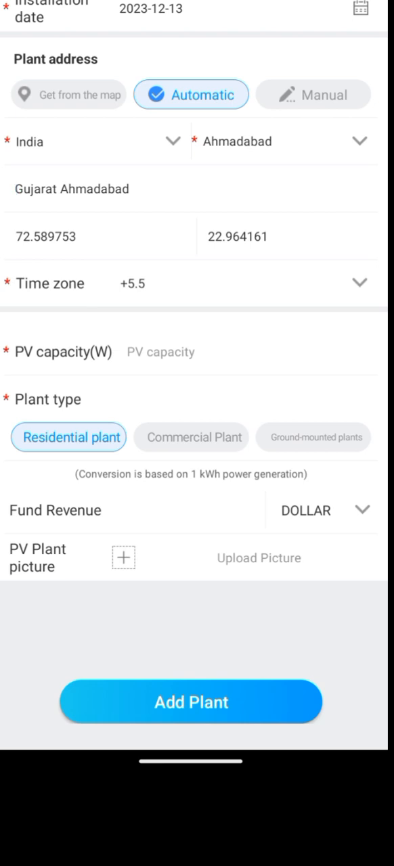
- Enter a PV capacity of 5000 W and set the plant type
left_click(160, 351)
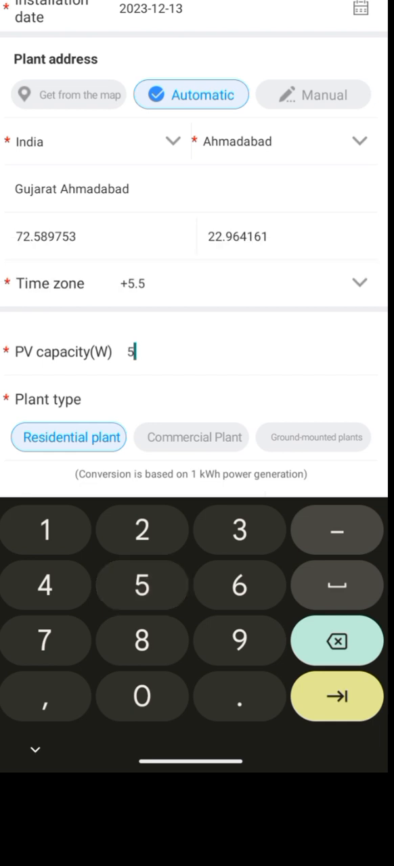
type("000")
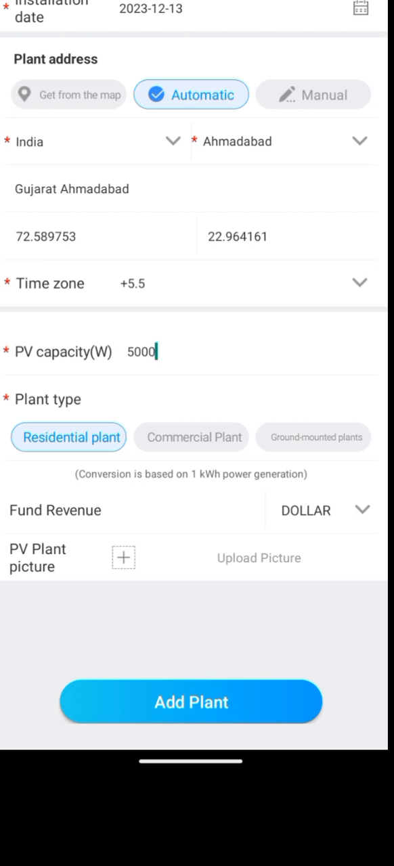
left_click(191, 437)
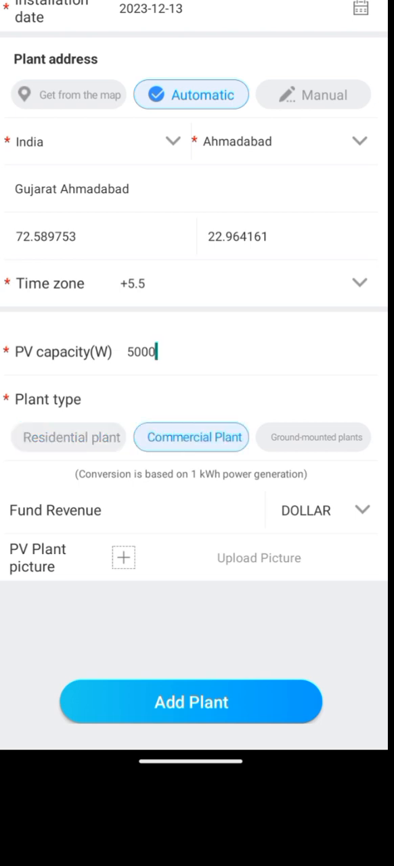
- Set the fund revenue currency to inr with a value of 7
left_click(67, 437)
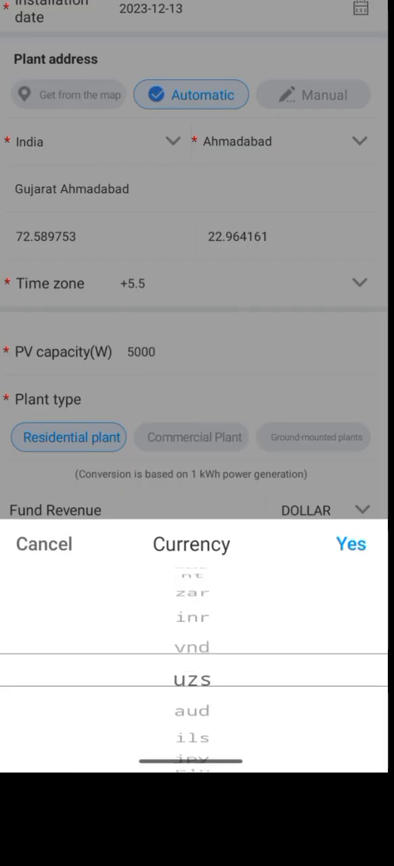
left_click(349, 544)
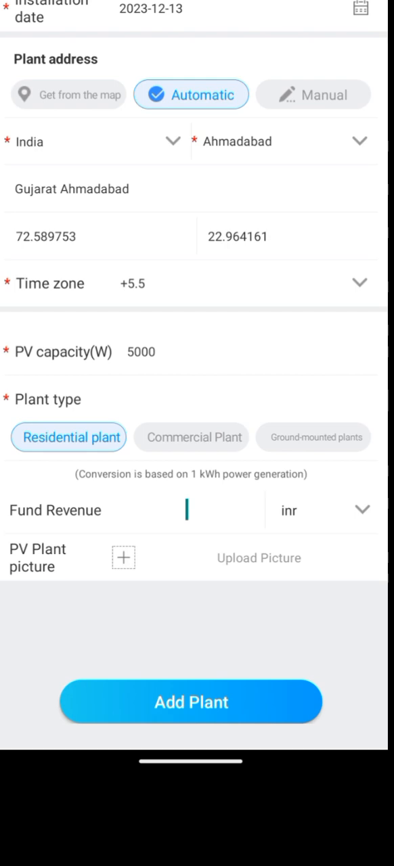
type("7")
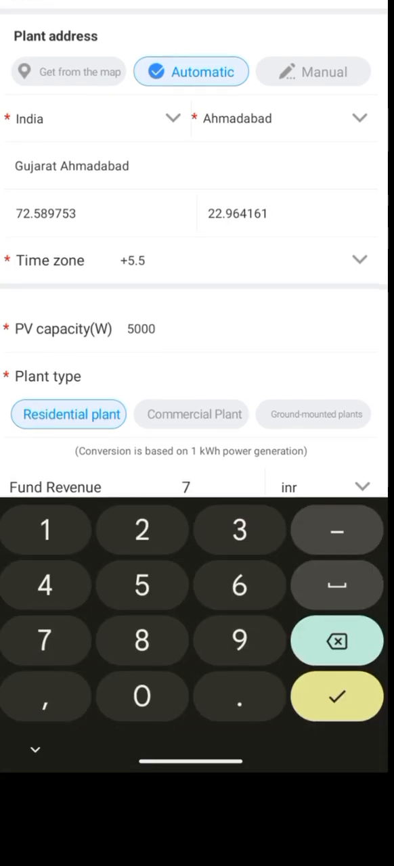
left_click(336, 696)
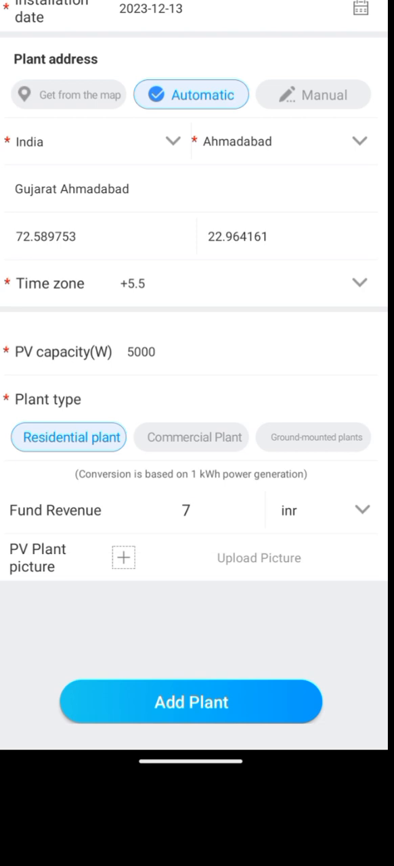
left_click(187, 510)
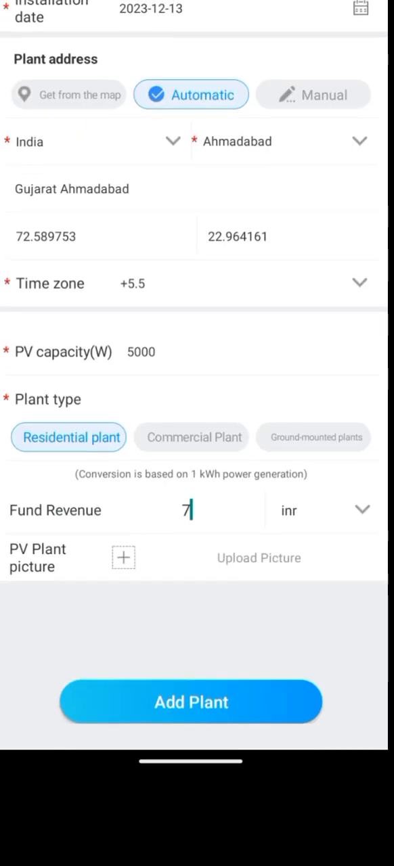